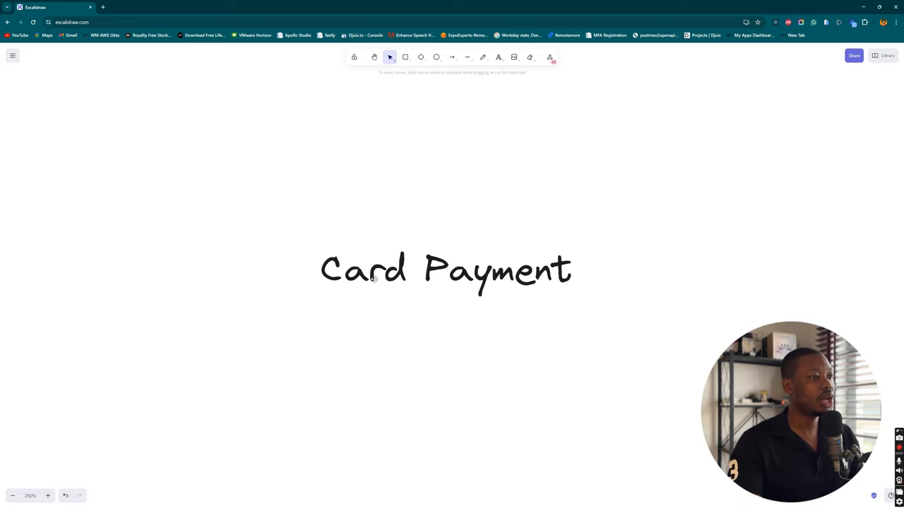
Step: Select the 'Card Payment' title where the box will go above
click(445, 271)
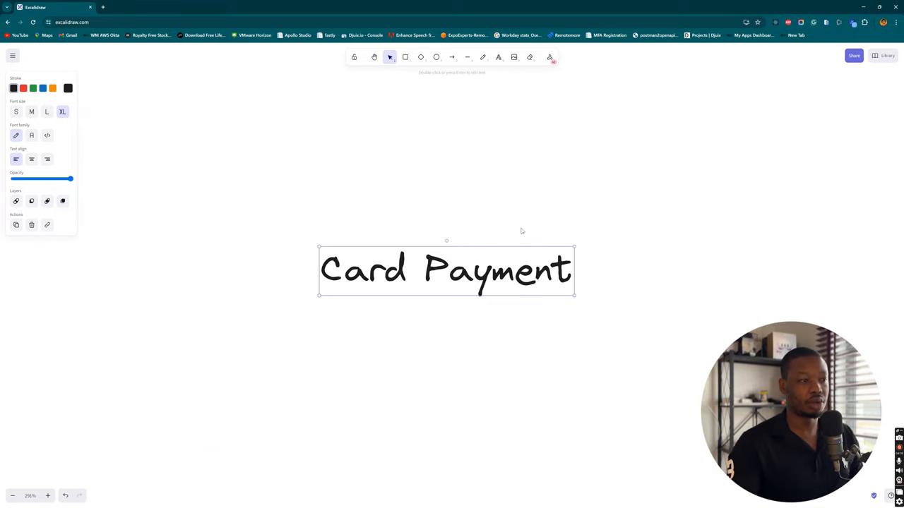
mouse_move(417, 198)
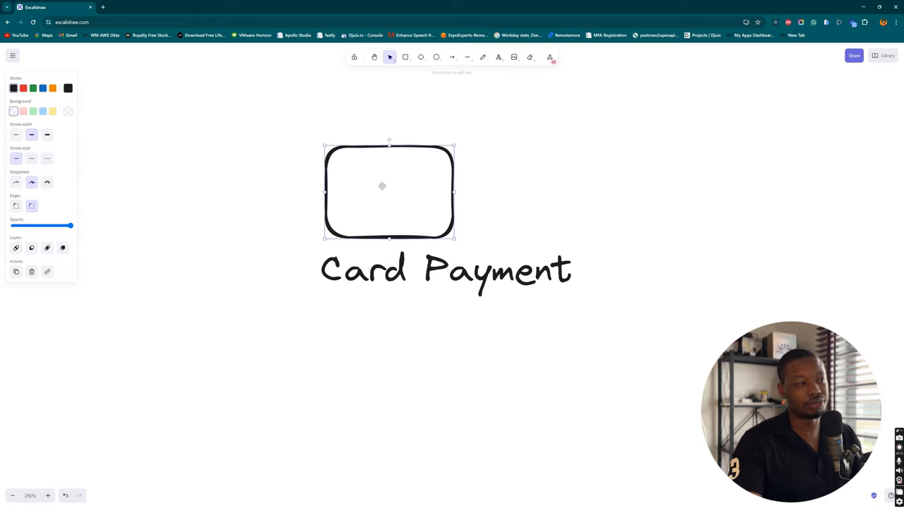
Step: Label the box 'fingreat', then add 'Adefemigreat' and 'Account1' labels with arrows from it
double_click(389, 186)
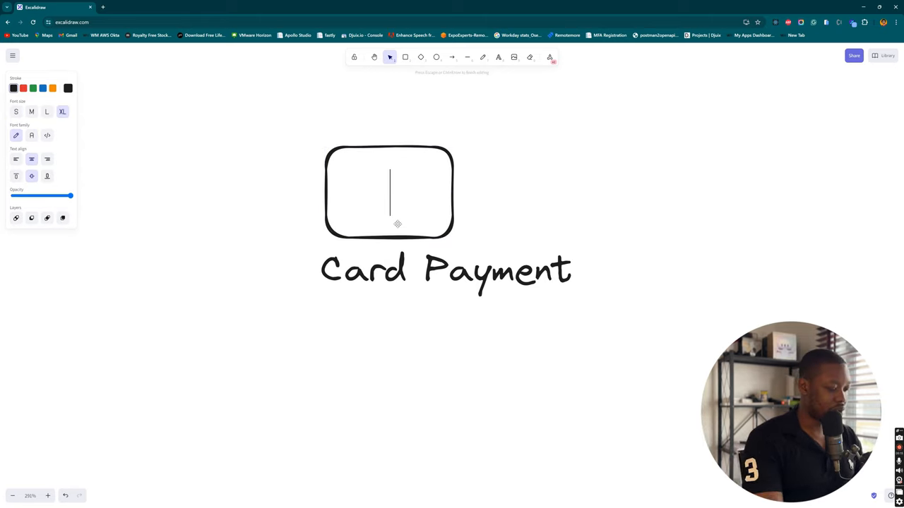
text(fingre at)
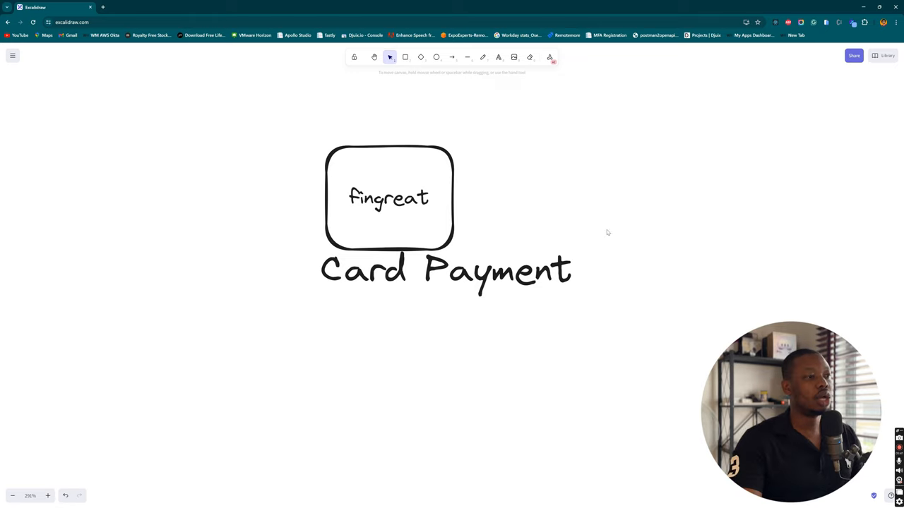
mouse_move(387, 179)
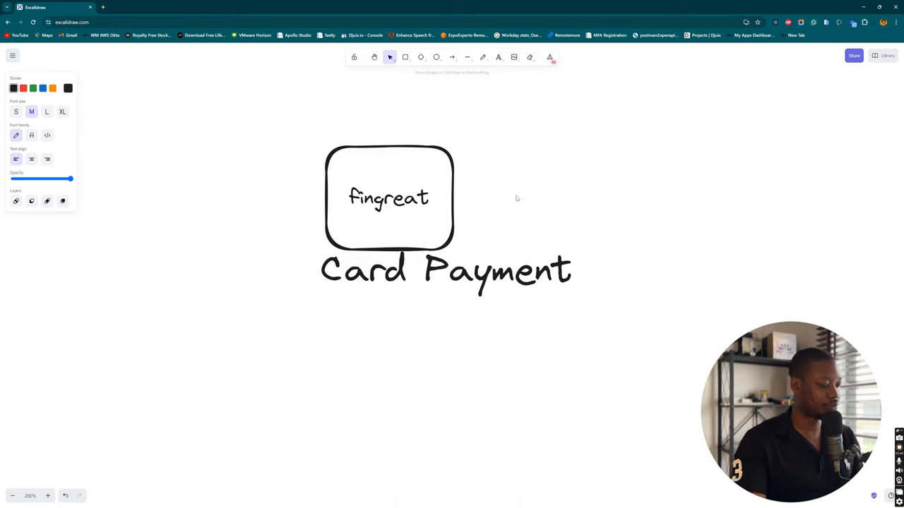
text(Adefemigreat)
text(Account1)
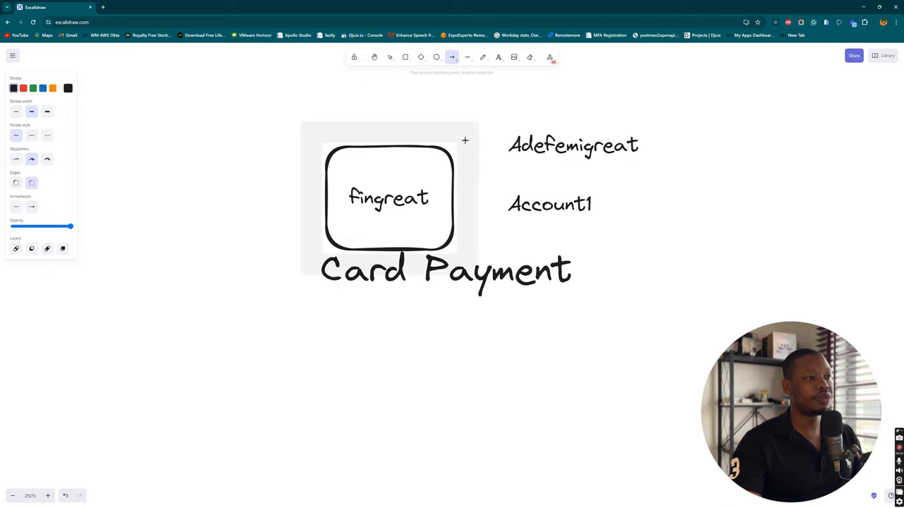
drag(459, 177, 537, 152)
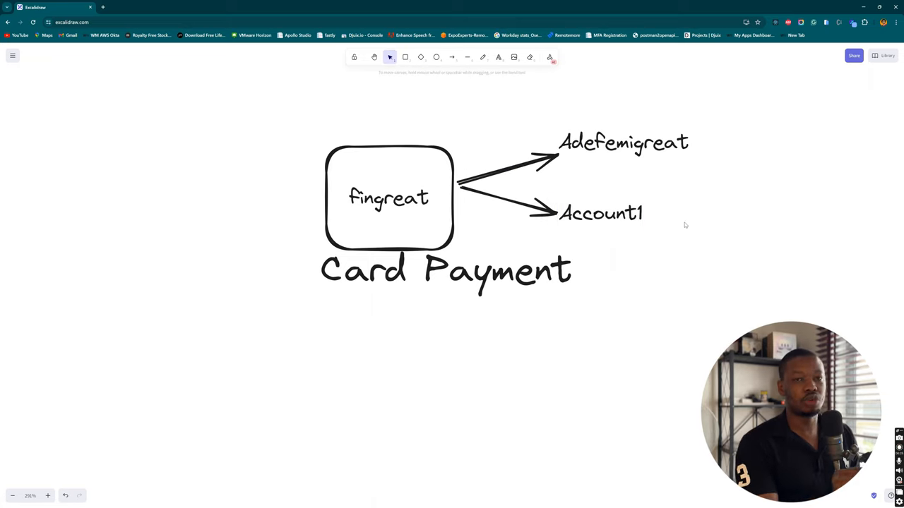
text(Ca)
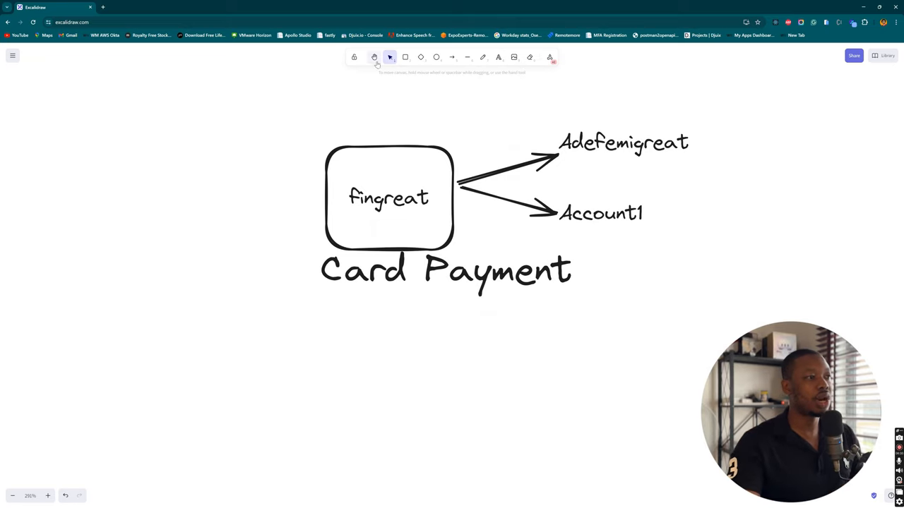
mouse_move(419, 58)
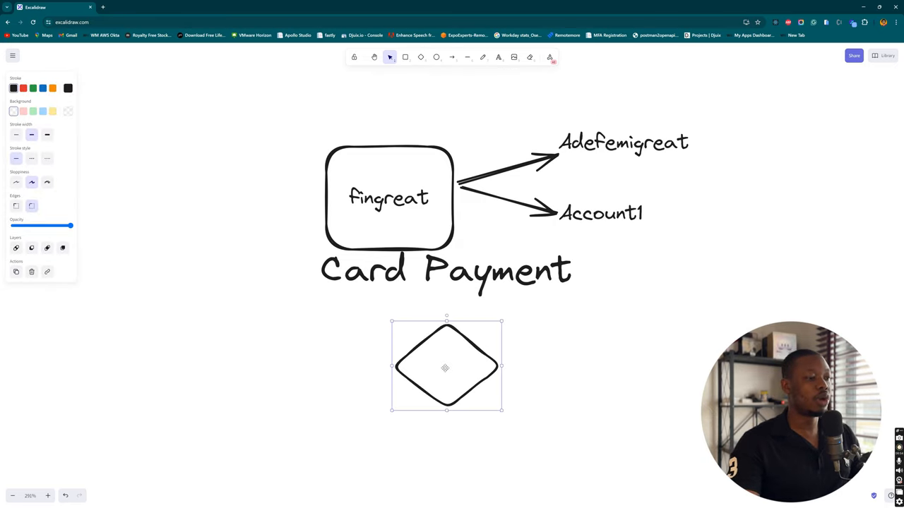
Step: Label the diamond 'Visa', then start a new note below it
text(Visa)
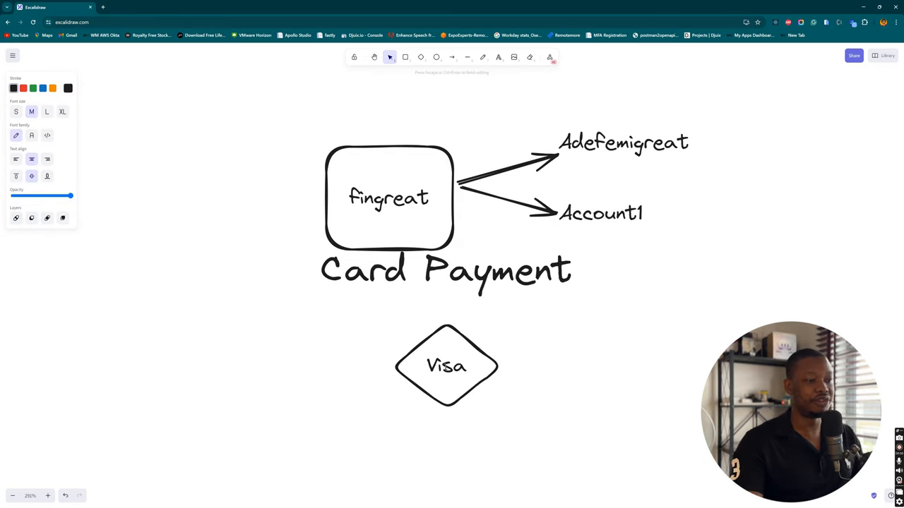
click(420, 57)
text(Mastercard)
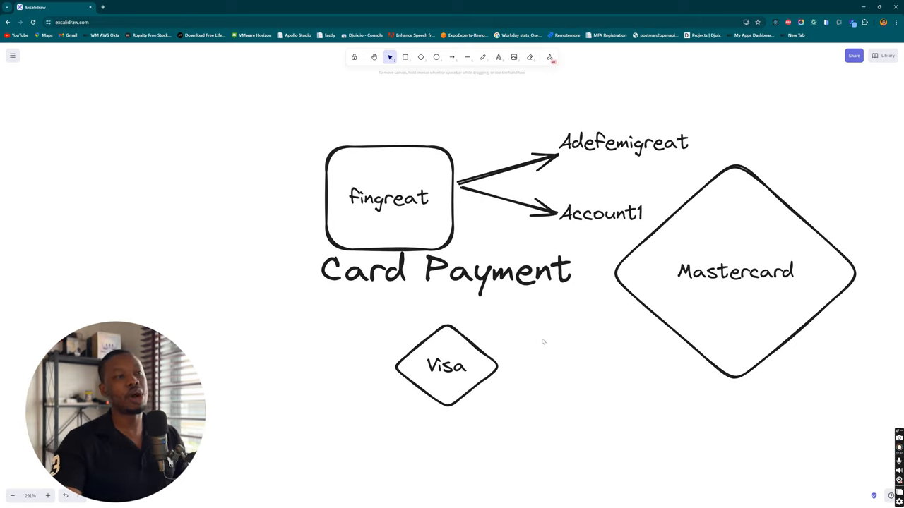
click(498, 57)
text(4)
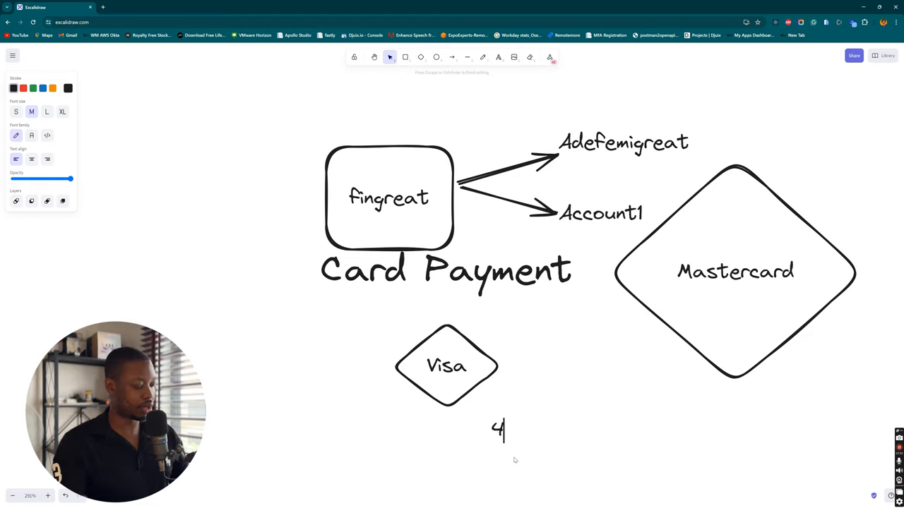
Step: Type prefixes 4209 under Visa and 5249 under Mastercard, plus a global-network registration note
text(20)
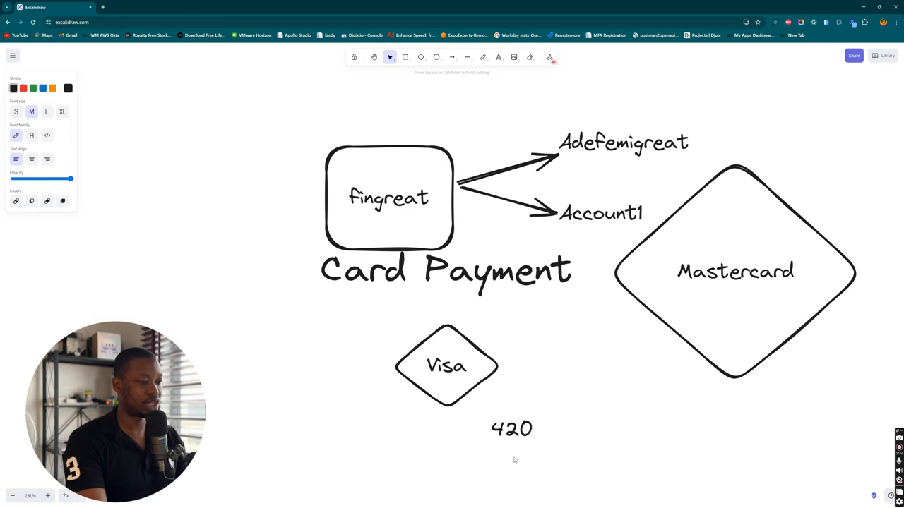
text(9)
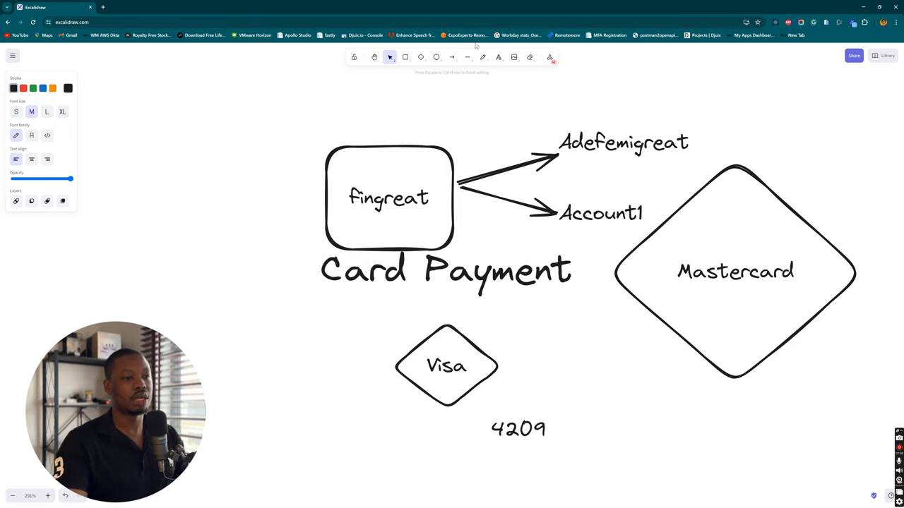
mouse_move(792, 417)
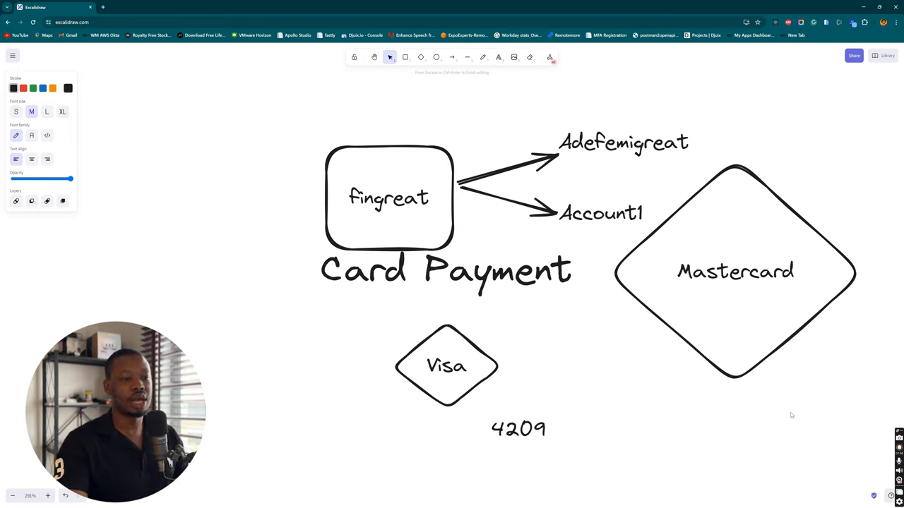
text(5249)
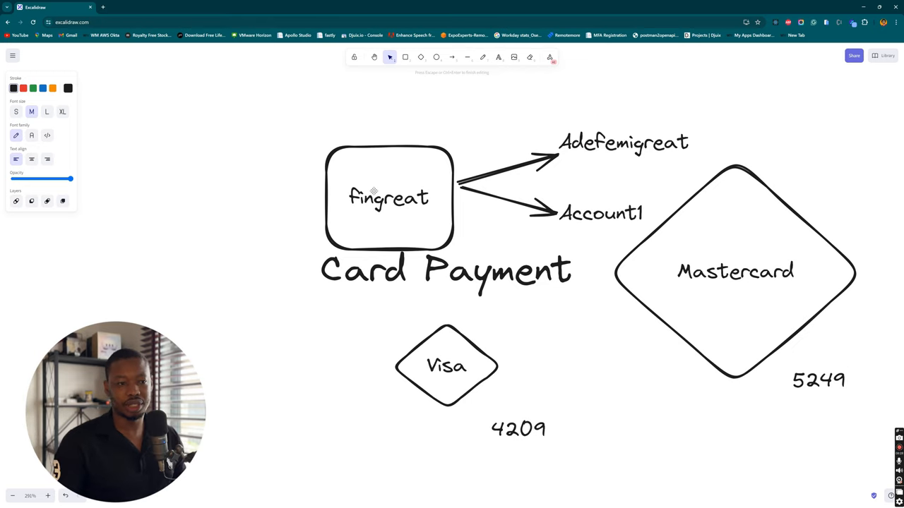
text(There i)
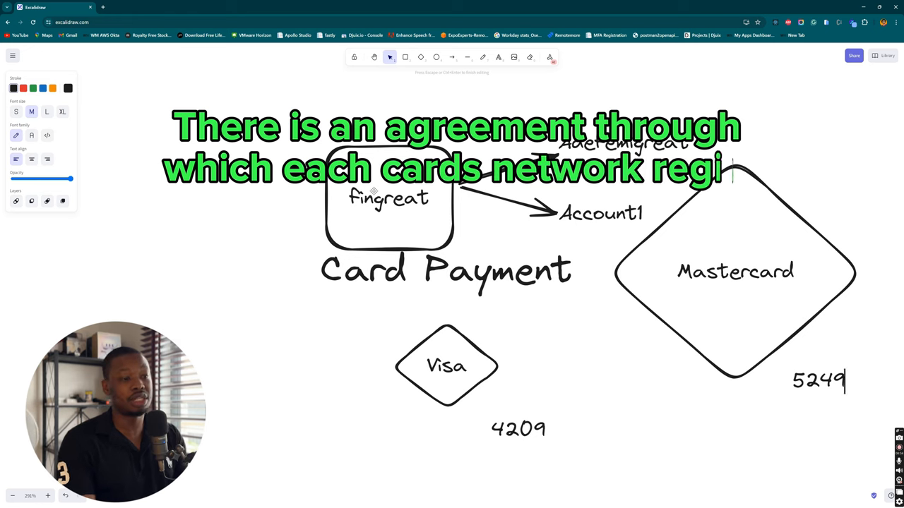
text(sters their number within a global network.)
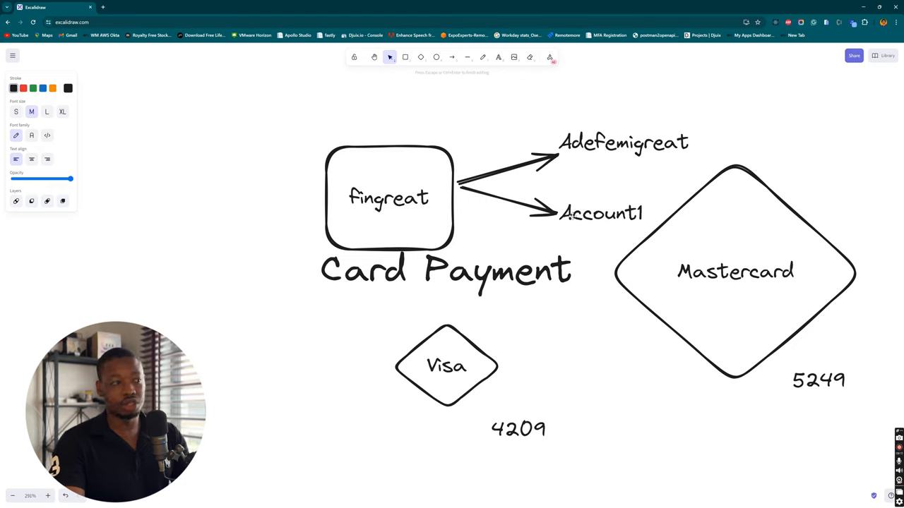
mouse_move(685, 253)
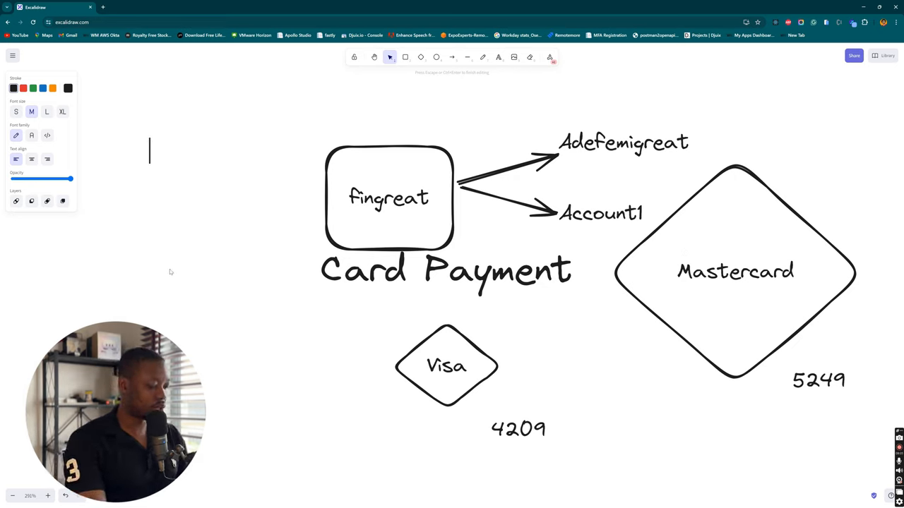
Step: Write the 'BIN' / 'Bank Identification Number' note and move it into place
text(B)
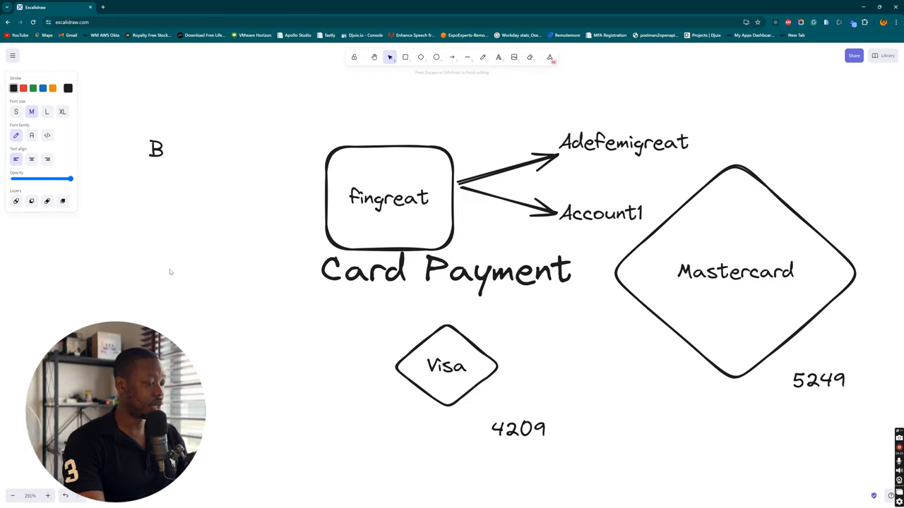
text(IM)
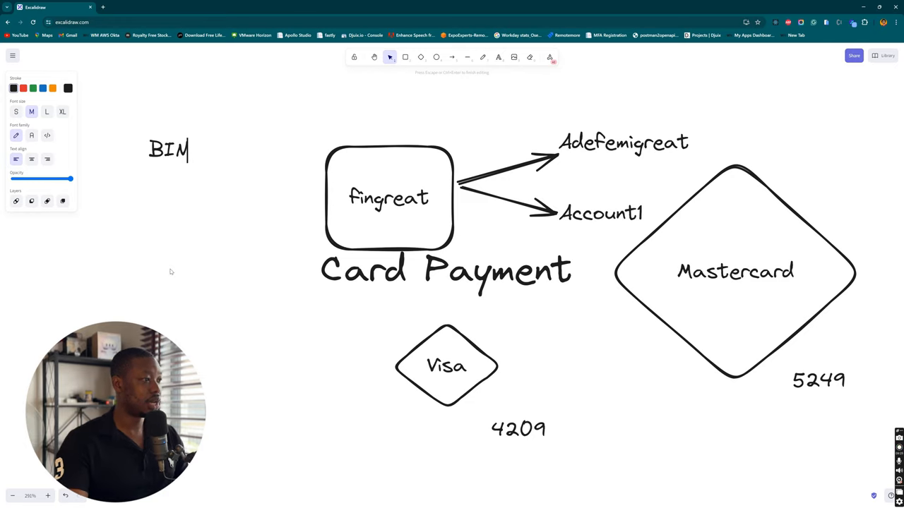
text(Bank I)
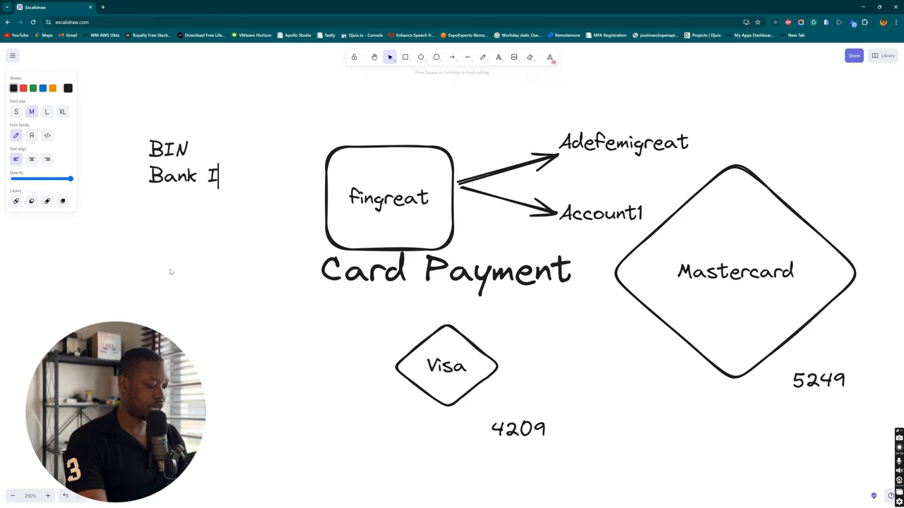
text(dentification Number)
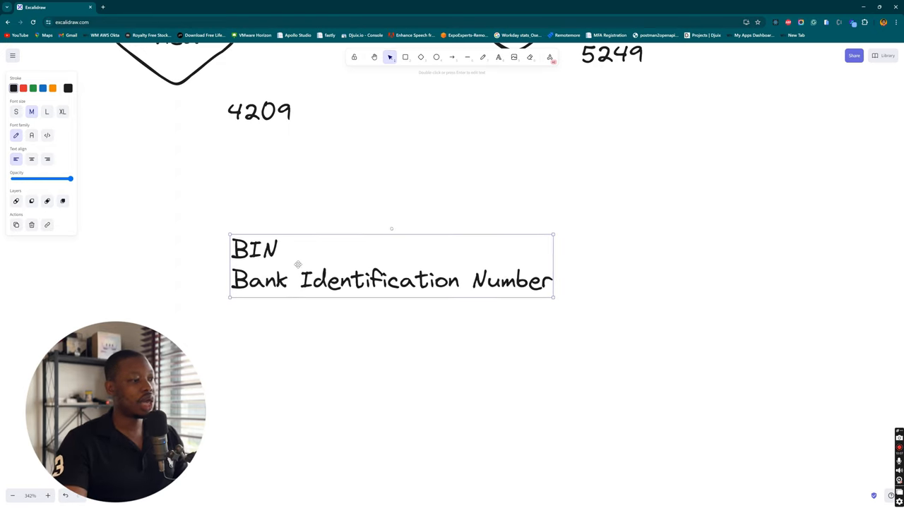
drag(297, 265, 340, 257)
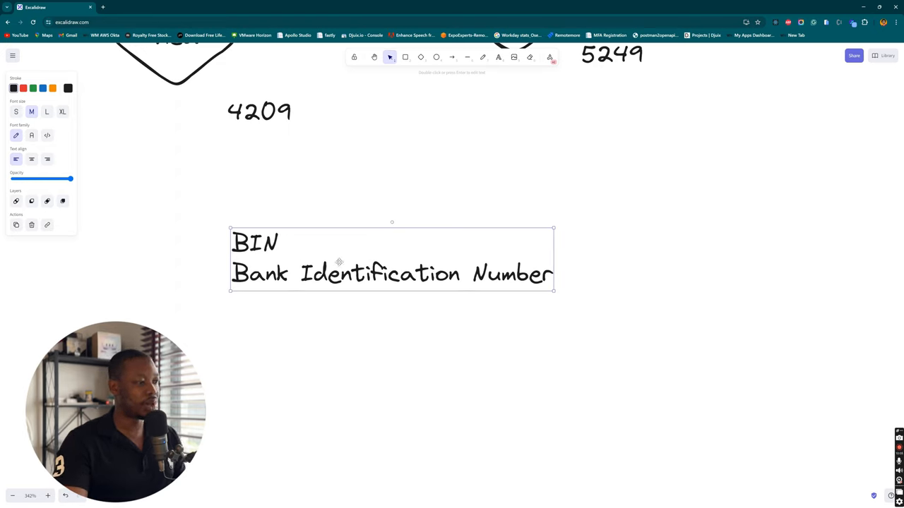
mouse_move(363, 120)
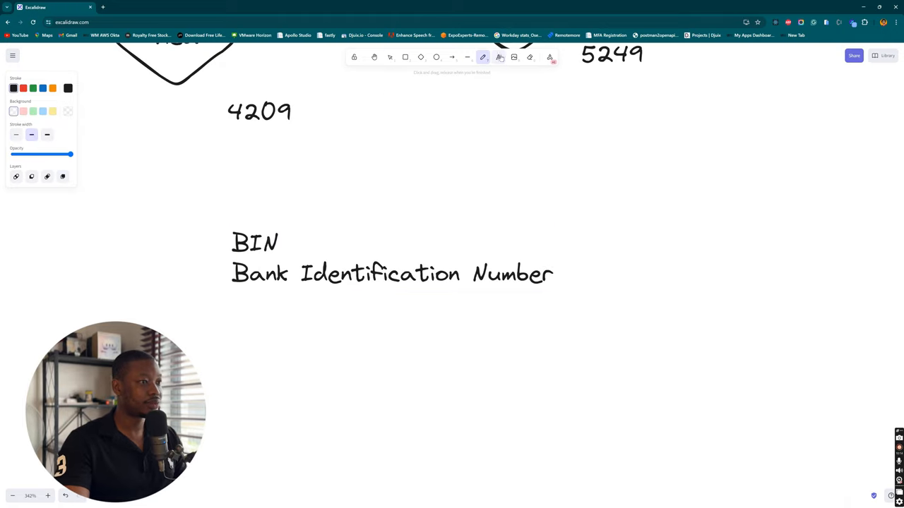
Step: Add the note 'IIN' with 'Issuer Identification Number' beneath the BIN note
text(IIN)
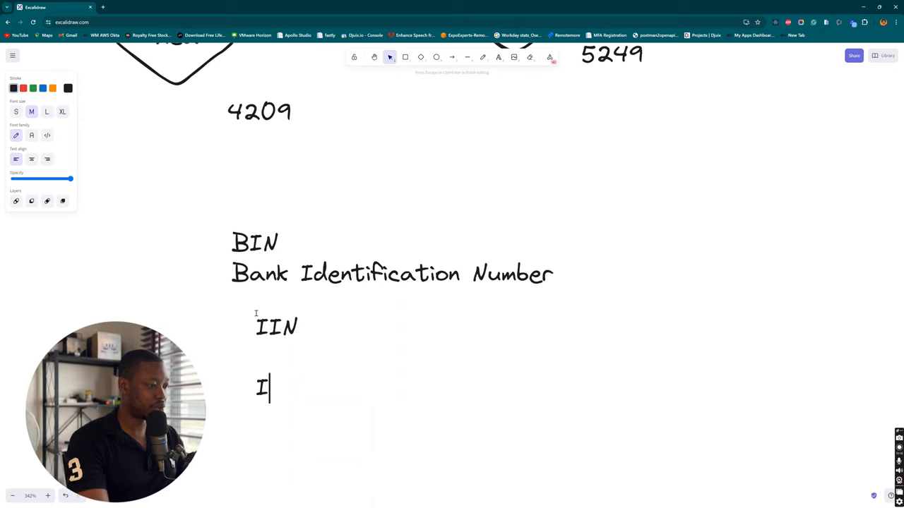
text(ssur)
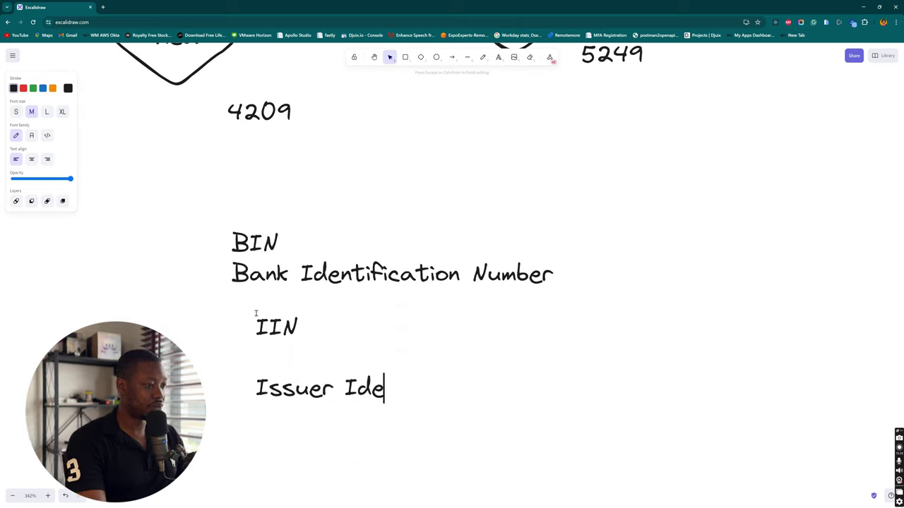
text(ntification)
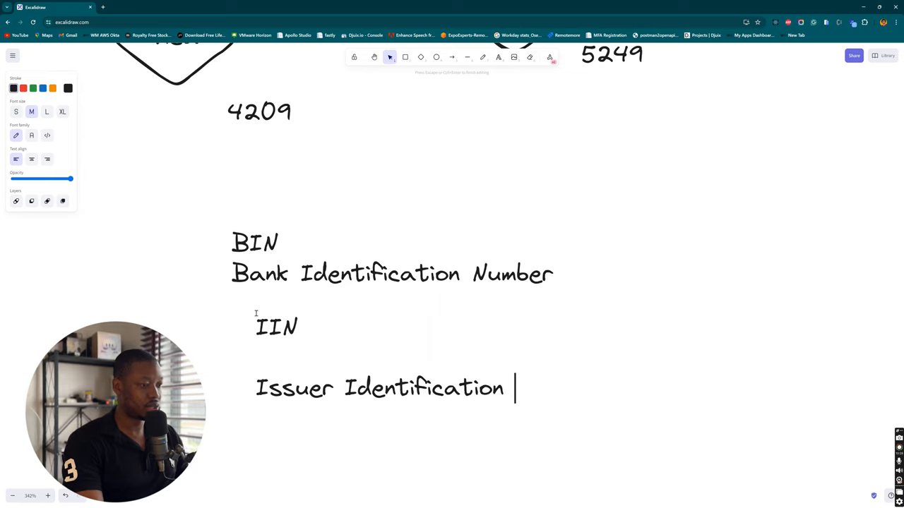
text(Number)
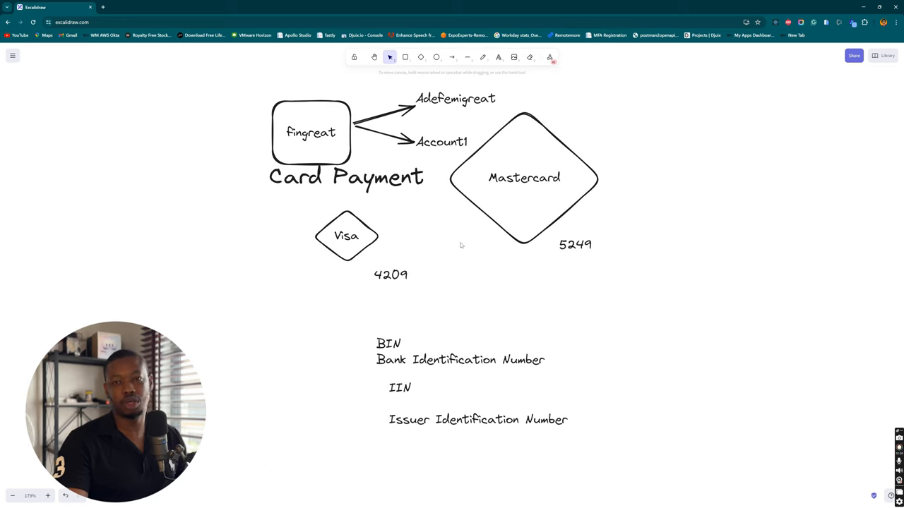
mouse_move(422, 225)
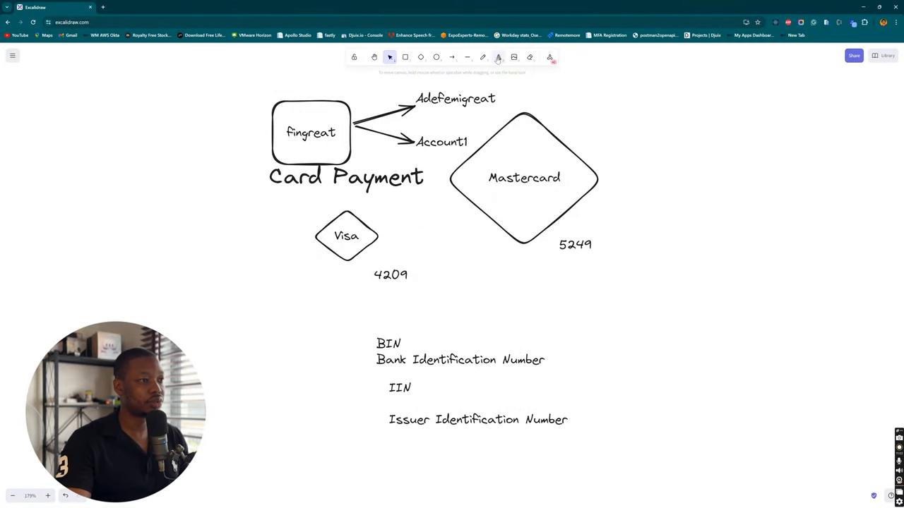
Step: Type the heading 'Global Repository (Finsa)' to the right of the Mastercard diamond
text(G)
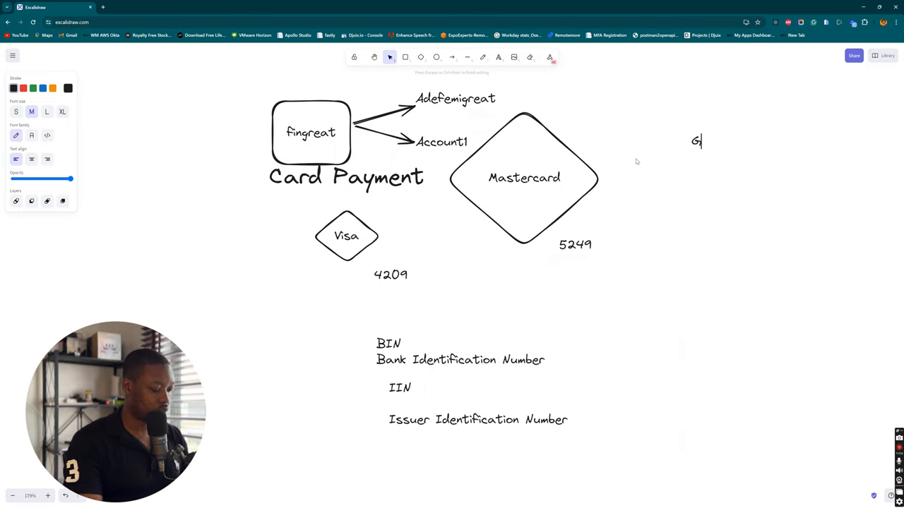
text(lobal)
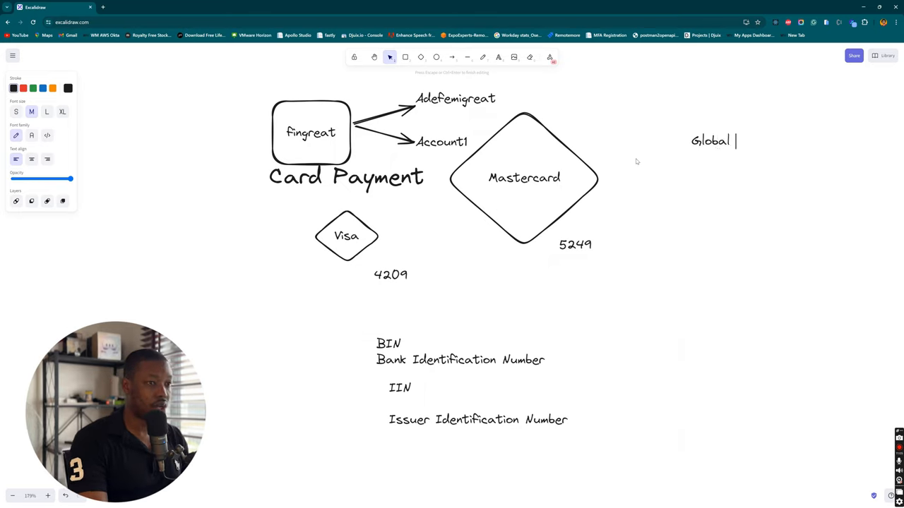
text(Reposit)
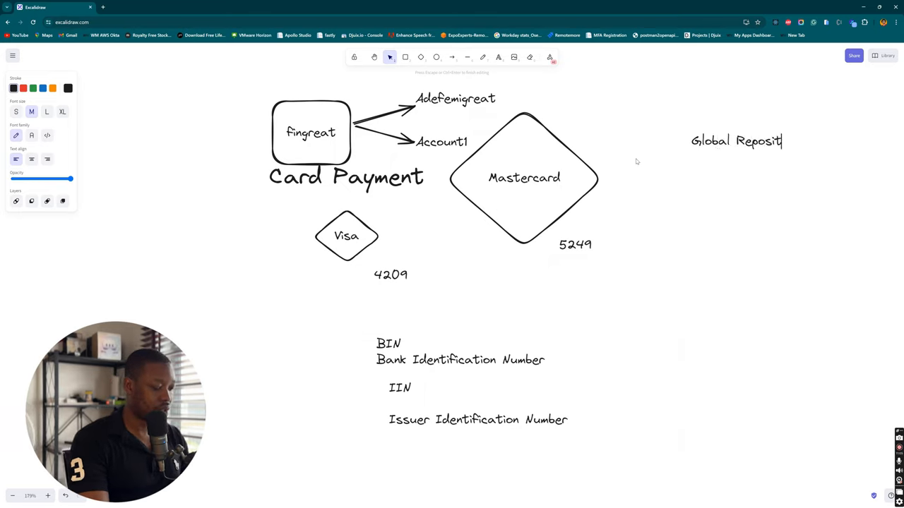
text(ory ()
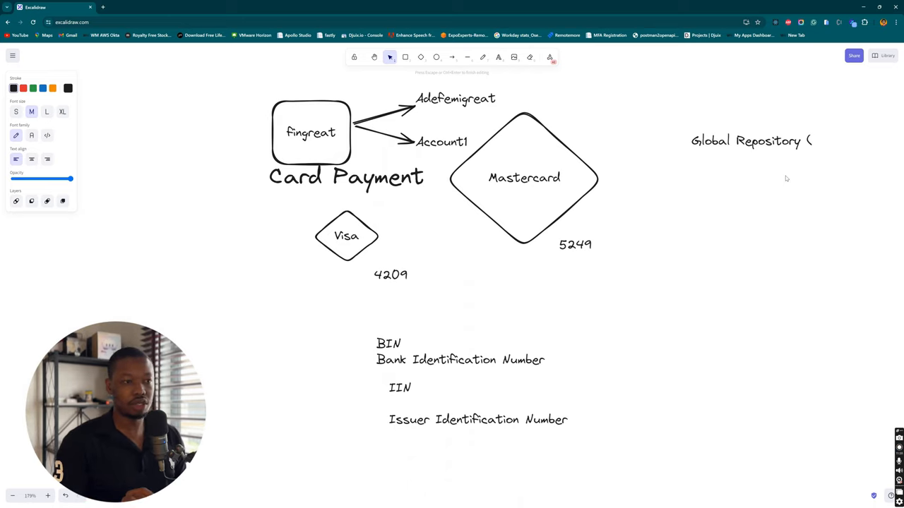
text(F)
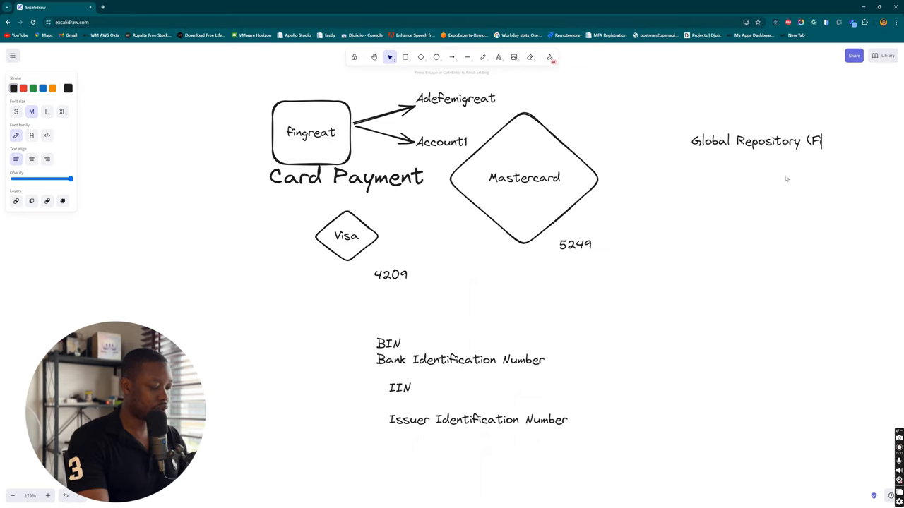
text(insa)
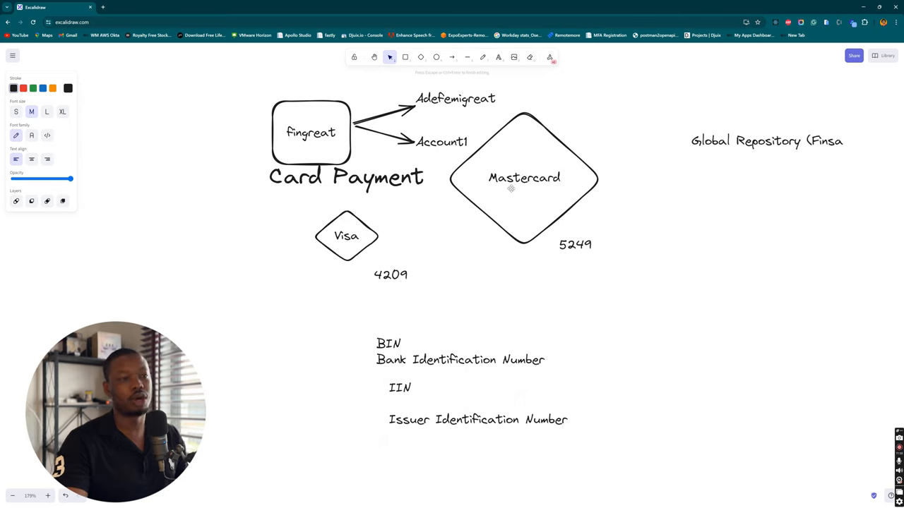
mouse_move(704, 167)
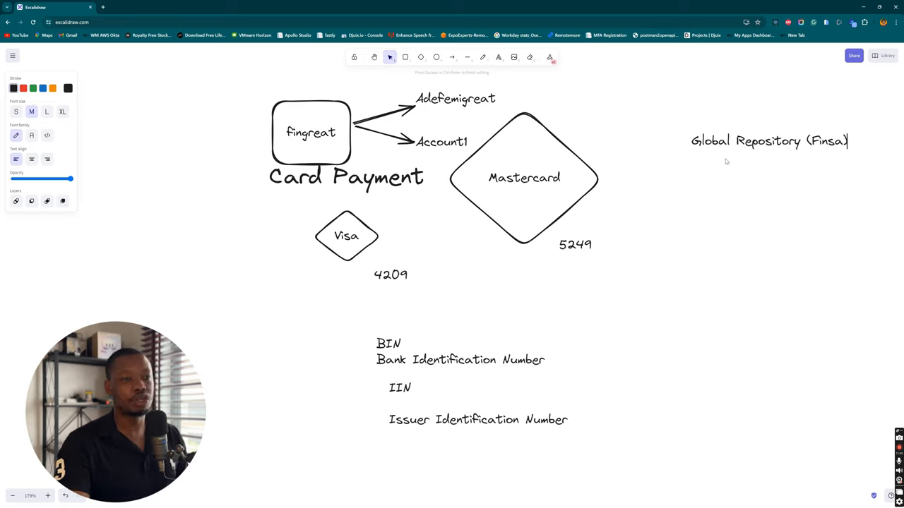
mouse_move(735, 172)
text(F)
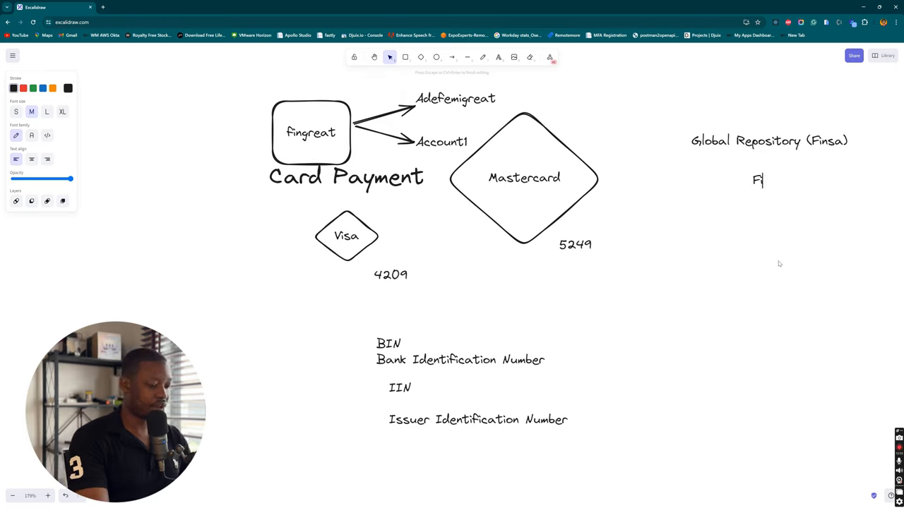
Step: Finish the 'Finsa' line and add a separate 'Fin-Inst (Fingreat)' text label below it
text(insa)
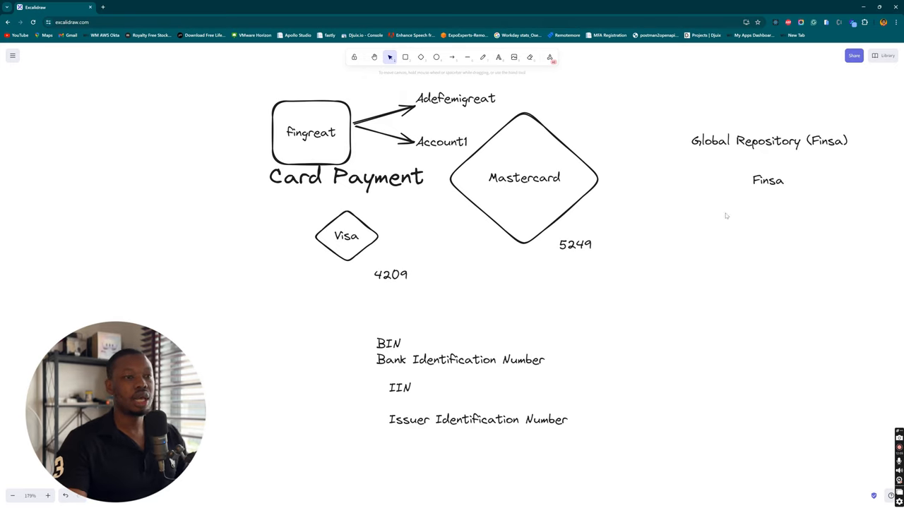
click(497, 58)
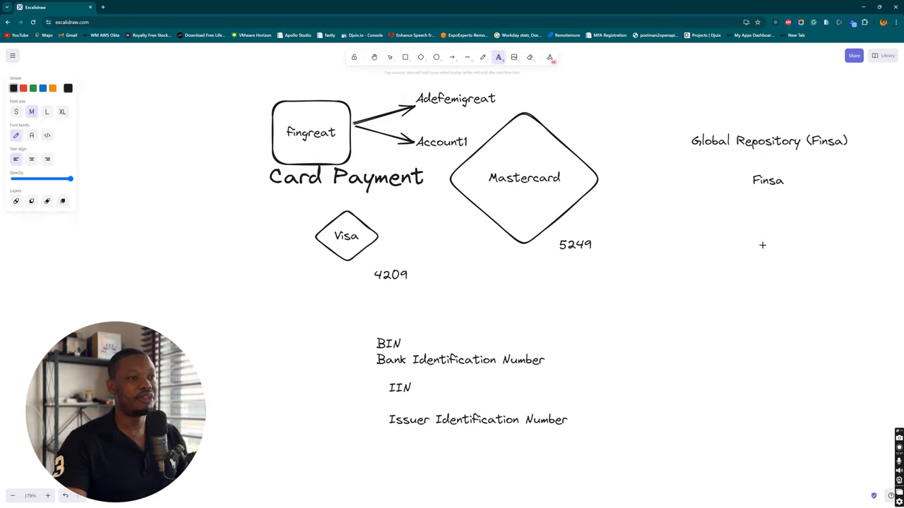
text(Fi)
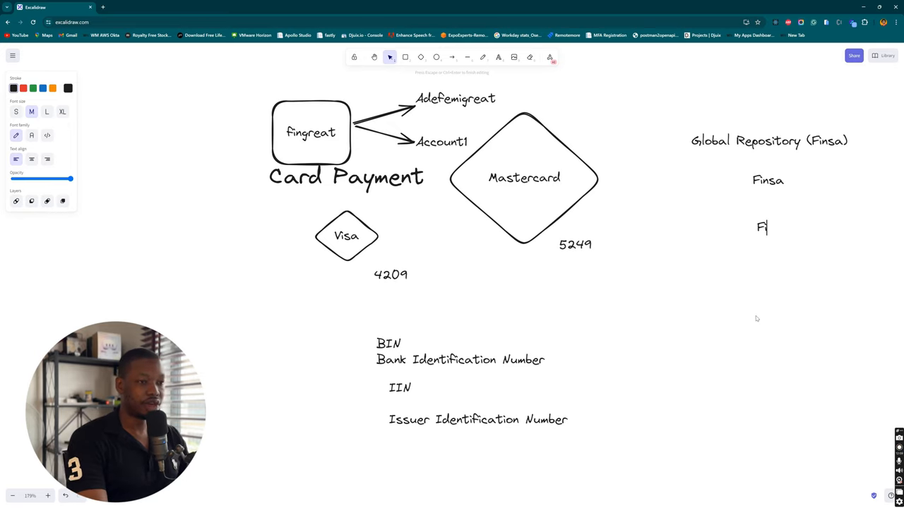
text(in-Inst ()
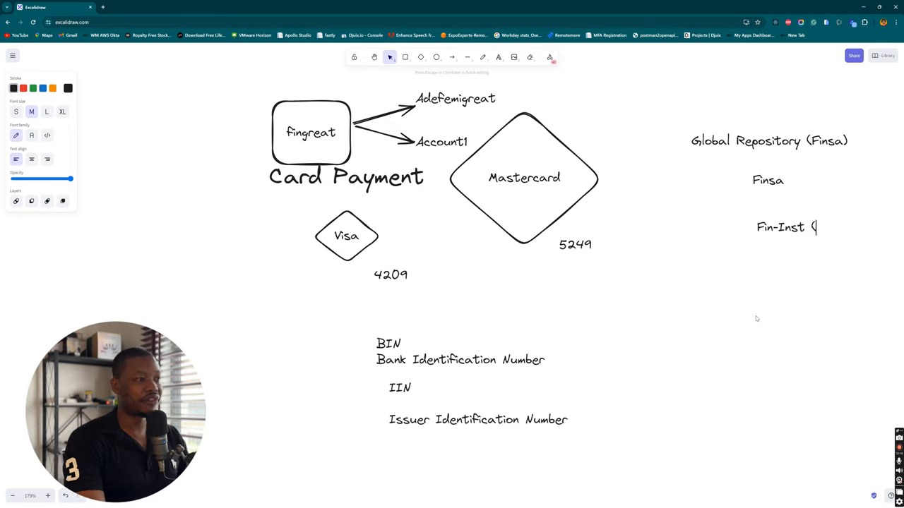
text(Fingreat))
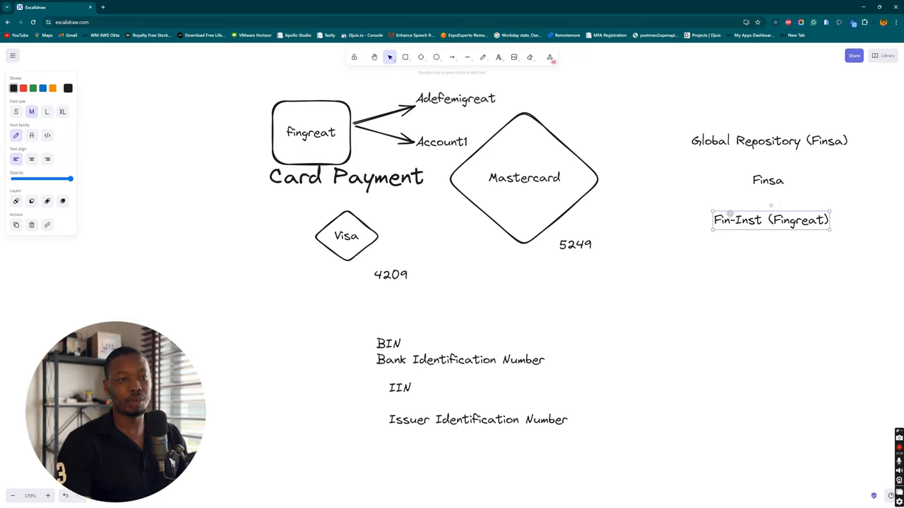
click(498, 57)
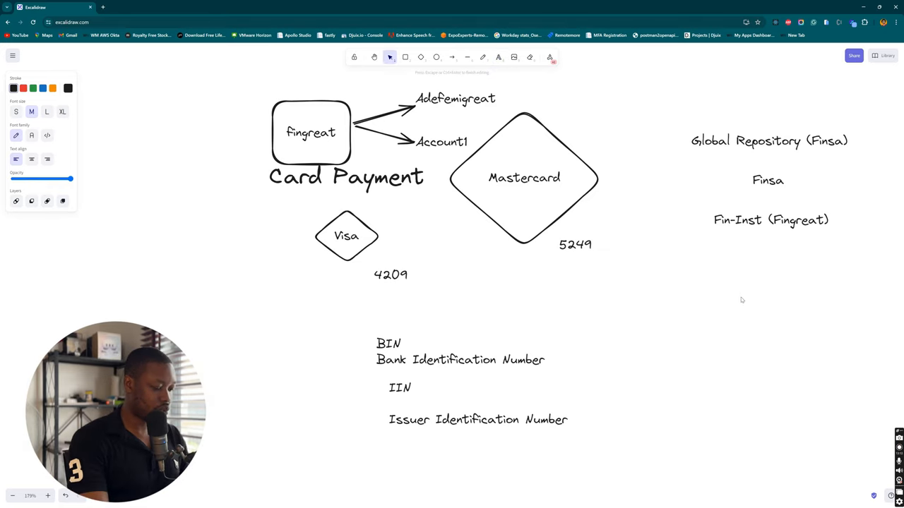
Step: Write the note 'Expose endpoints for authentication, validation' under Fin-Inst (Fingreat)
text(Expose endpoints for)
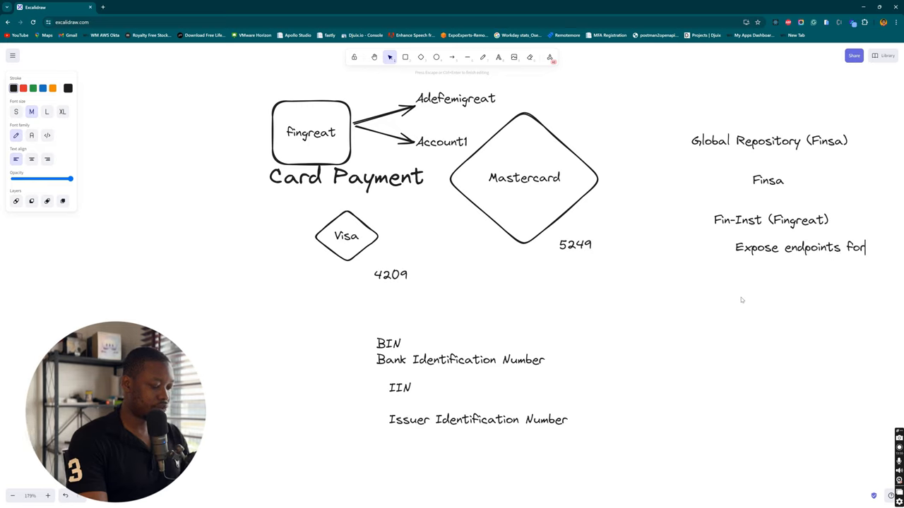
text(authen)
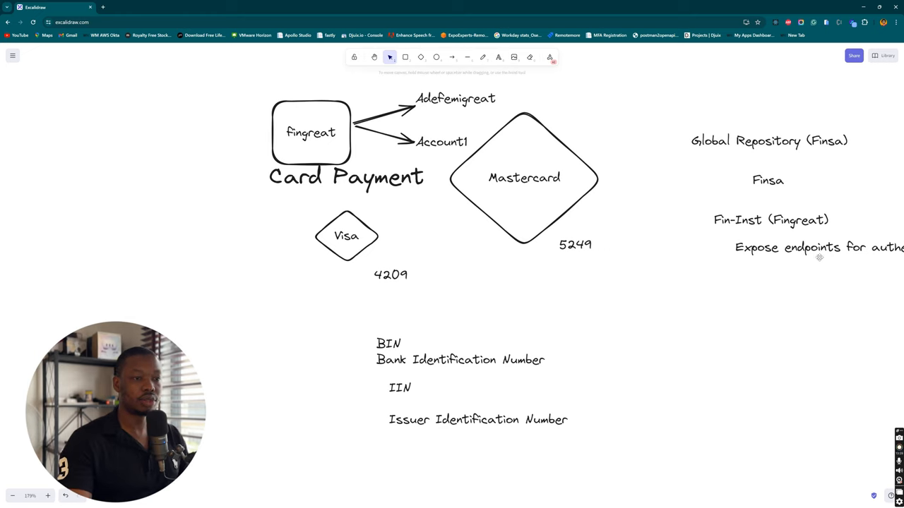
click(812, 247)
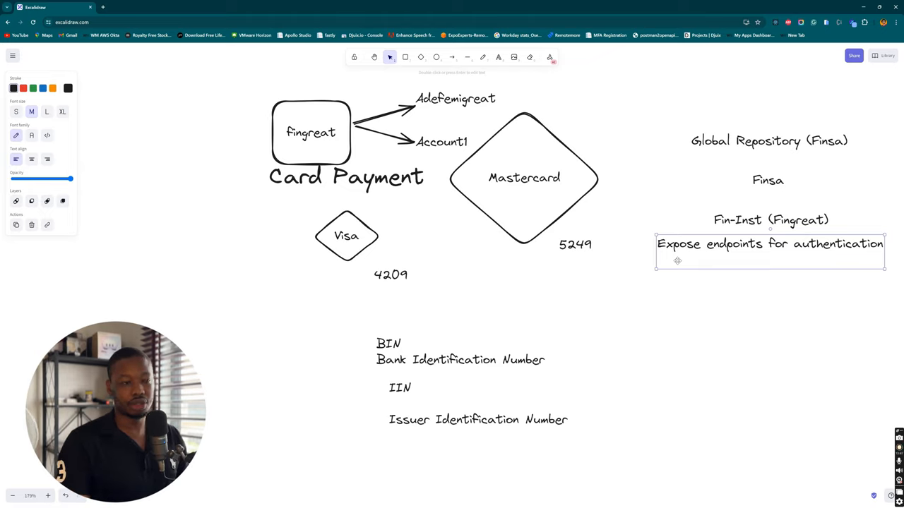
text(, validation)
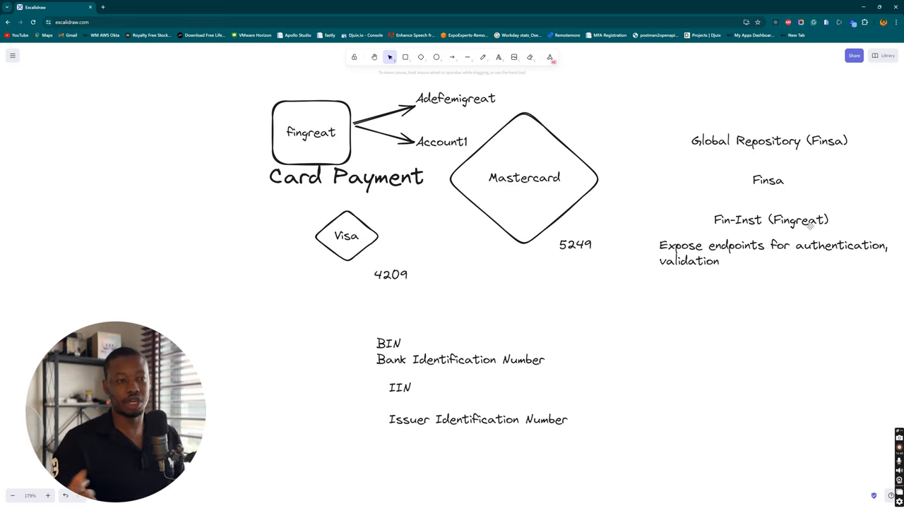
Step: Draw an ellipse below the endpoints note and label it 'PG'
click(436, 58)
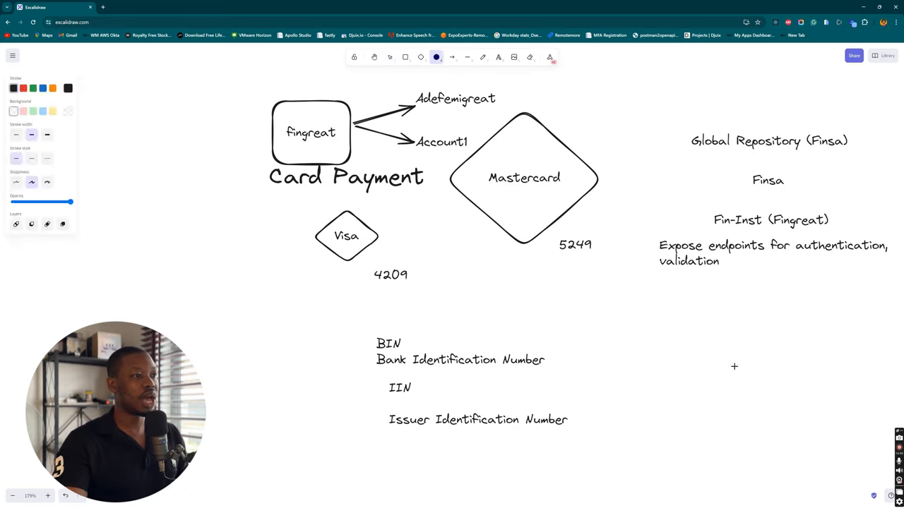
drag(690, 318, 774, 388)
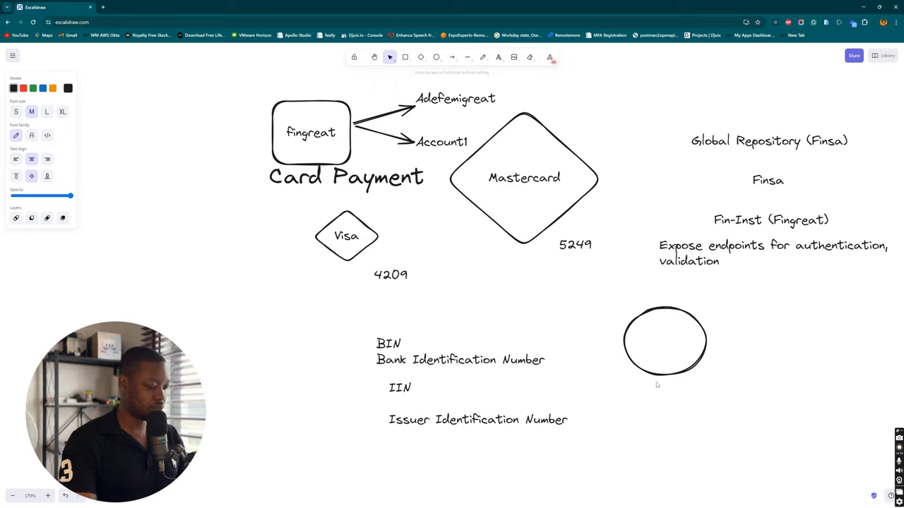
text(PG)
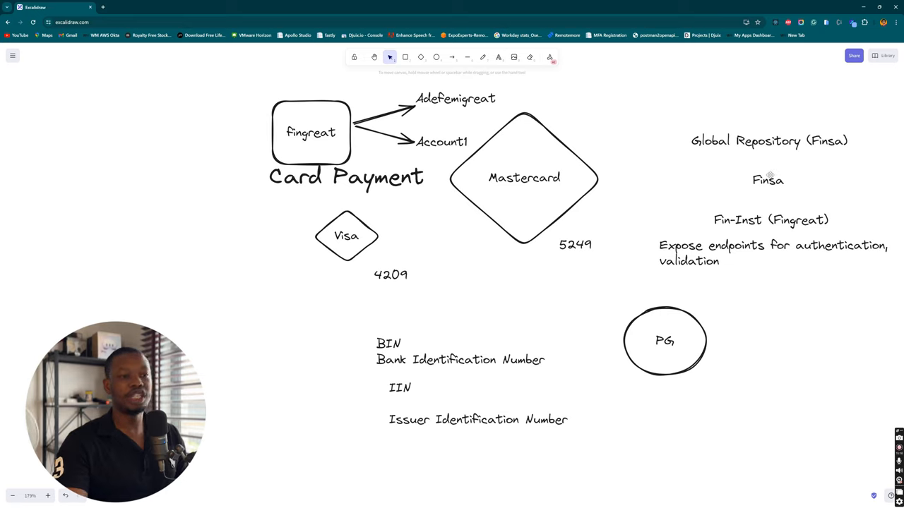
mouse_move(774, 202)
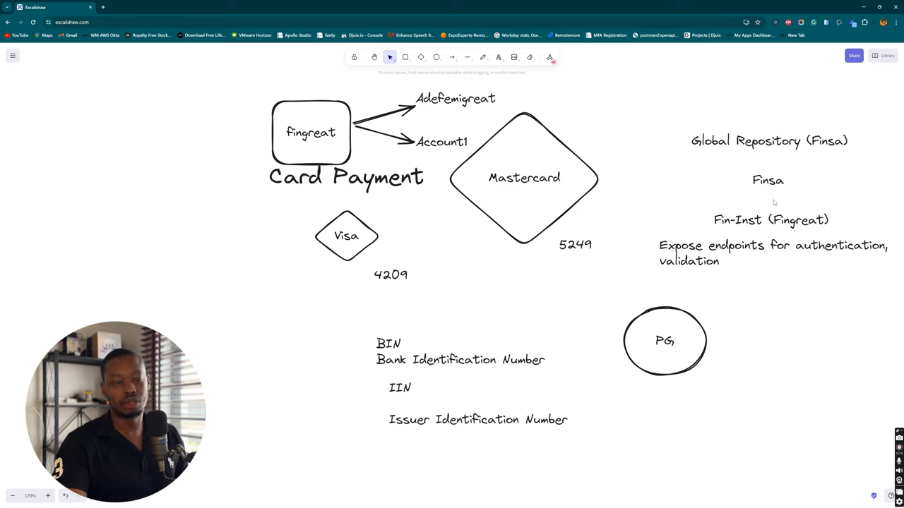
Step: Draw a circle labelled 'Finsa' right of PG, with an arrow from PG to it
click(435, 57)
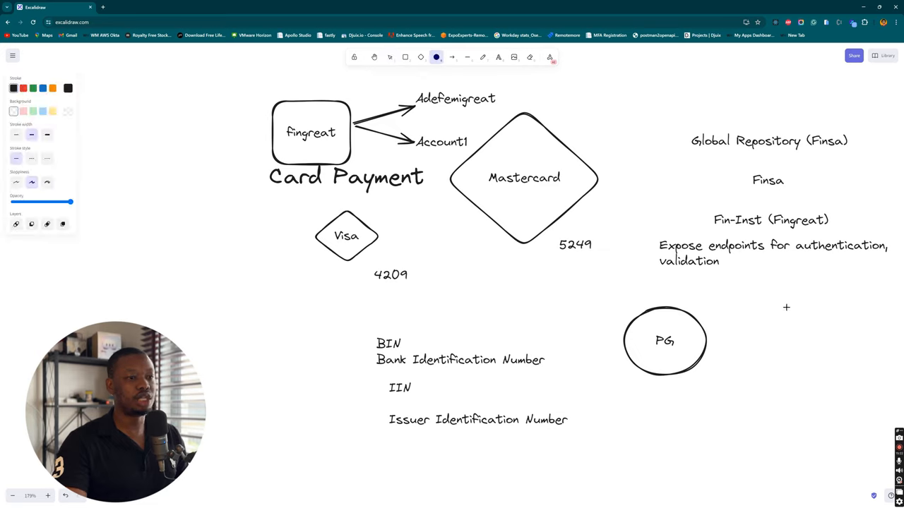
drag(794, 291, 862, 367)
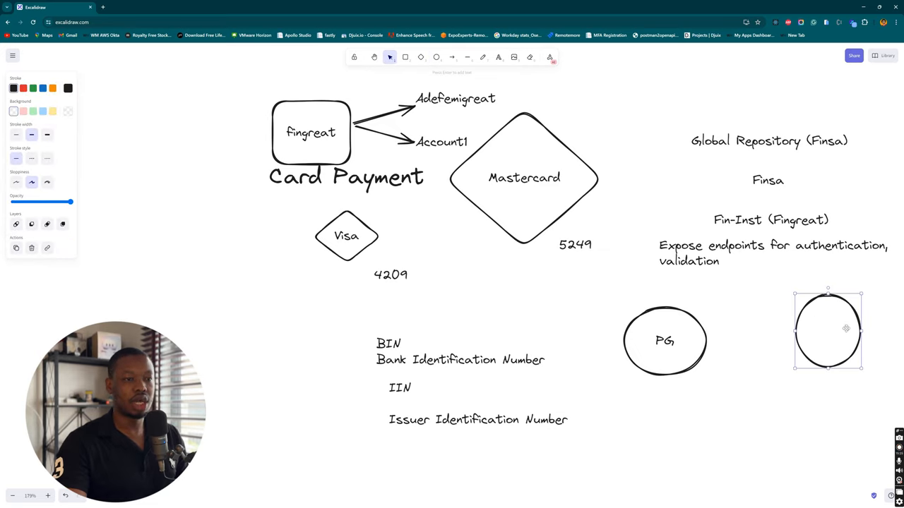
text(Finsa)
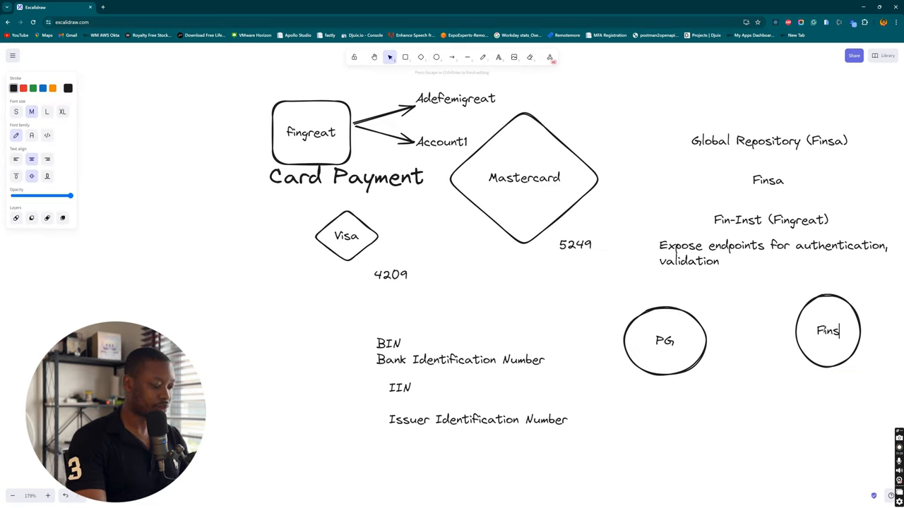
drag(706, 336, 798, 335)
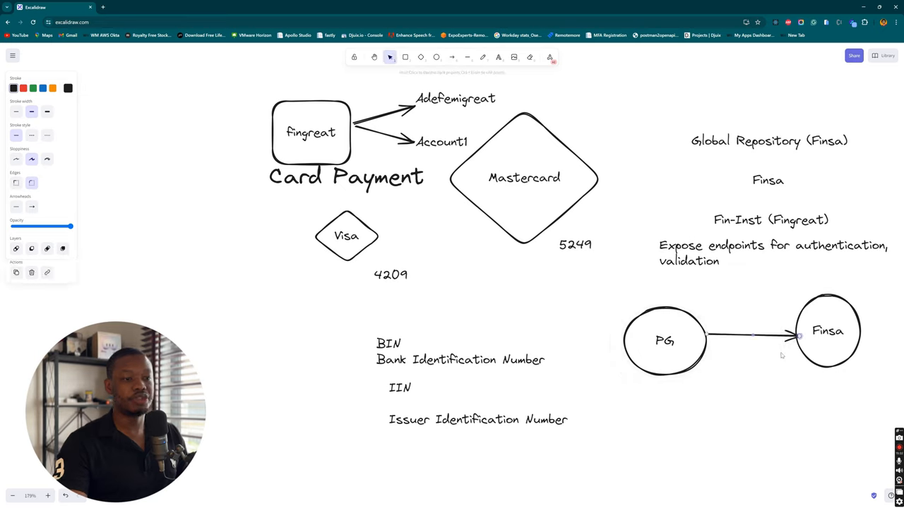
mouse_move(806, 323)
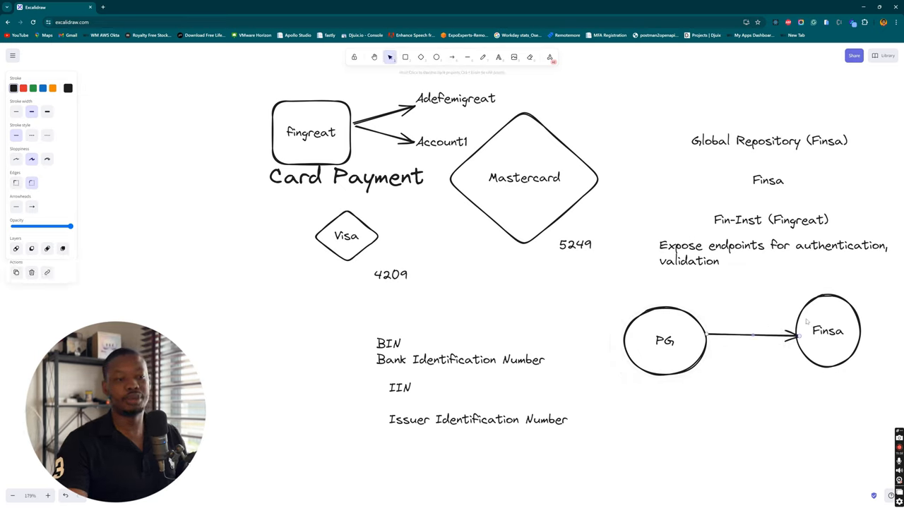
mouse_move(752, 292)
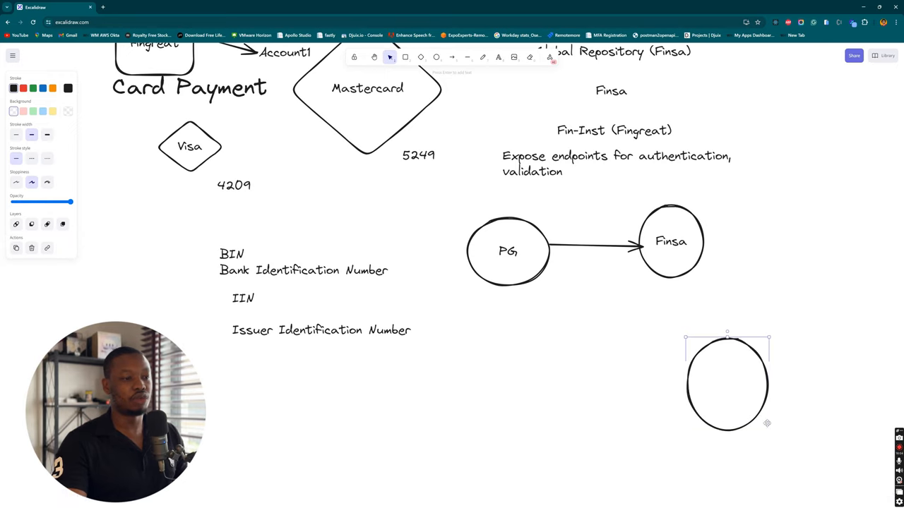
Step: Label the lower ellipse 'Fingreat' and draw an arrow down from Finsa to it
text(Fingreat)
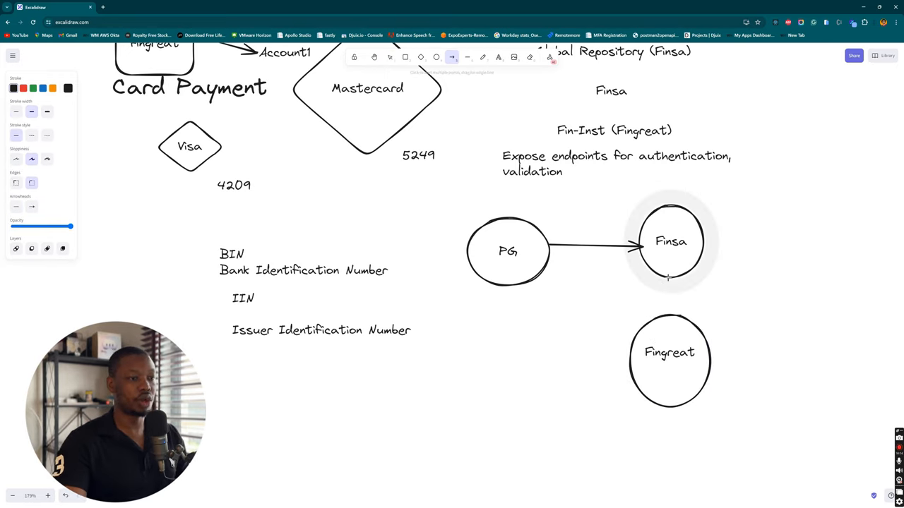
drag(669, 276, 670, 324)
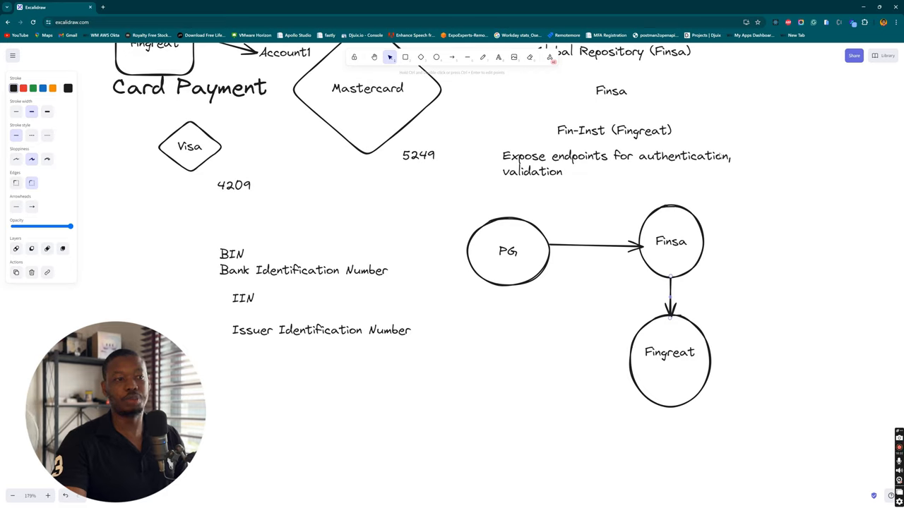
mouse_move(612, 191)
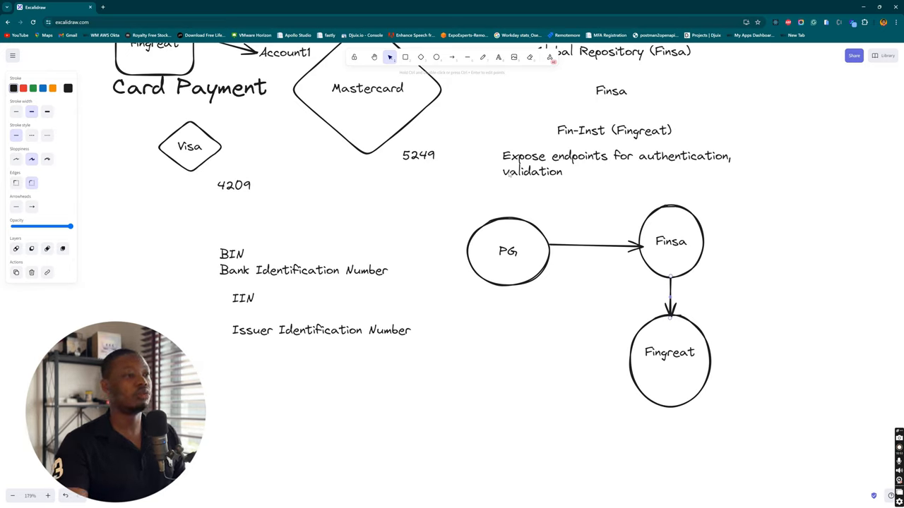
mouse_move(660, 224)
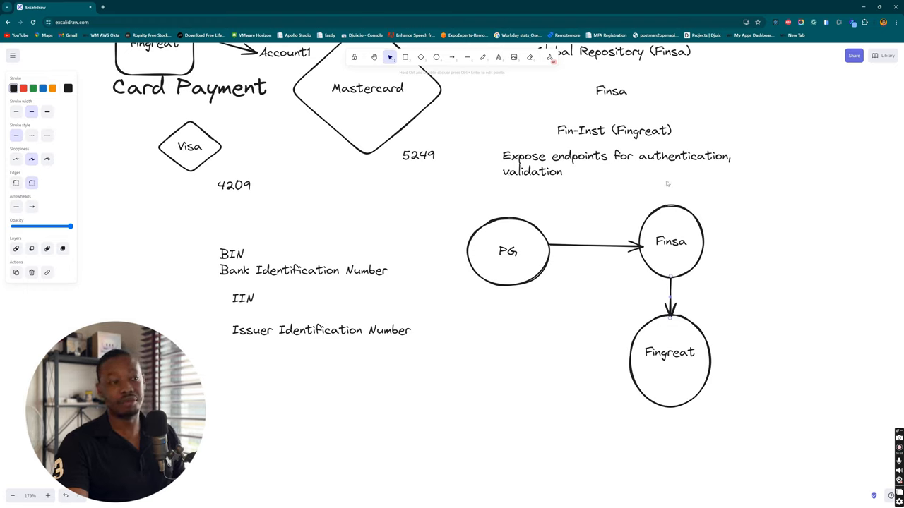
mouse_move(603, 208)
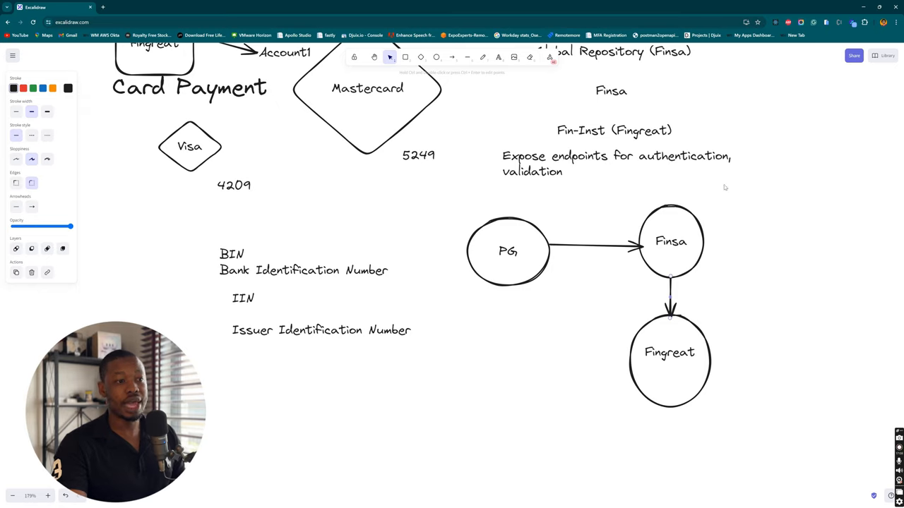
mouse_move(759, 154)
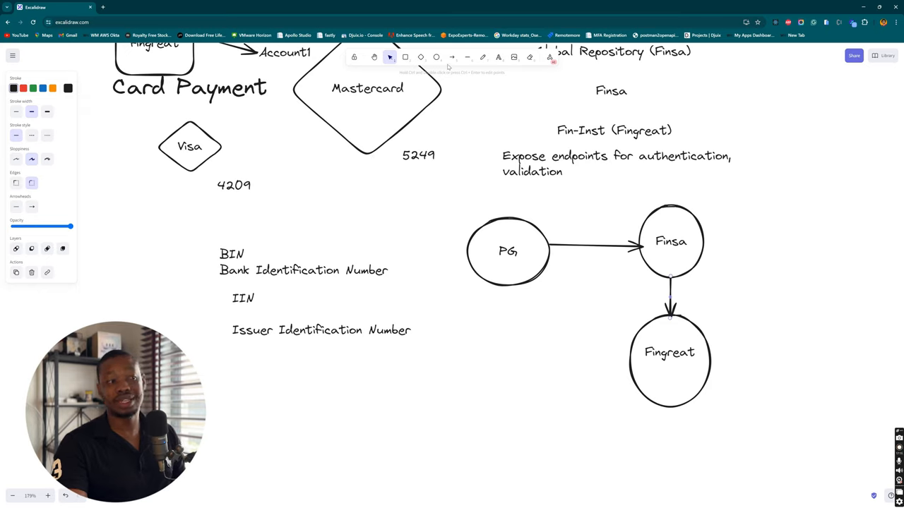
mouse_move(433, 56)
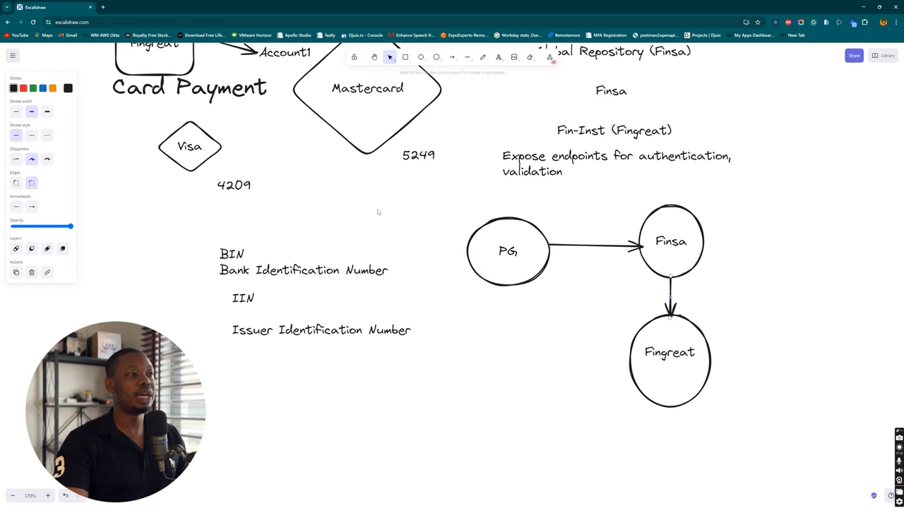
Step: Zoom out to bring the Global Repository (Finsa) note into view
scroll(down, 3)
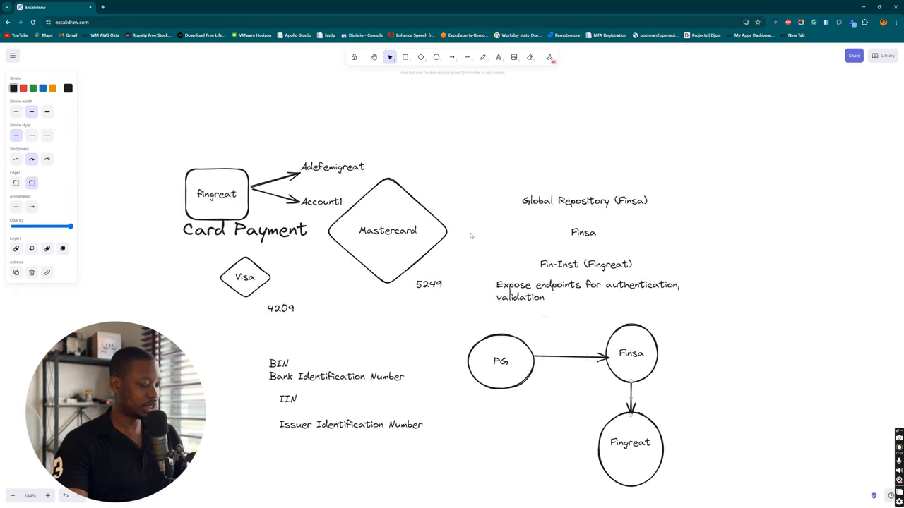
scroll(down, 3)
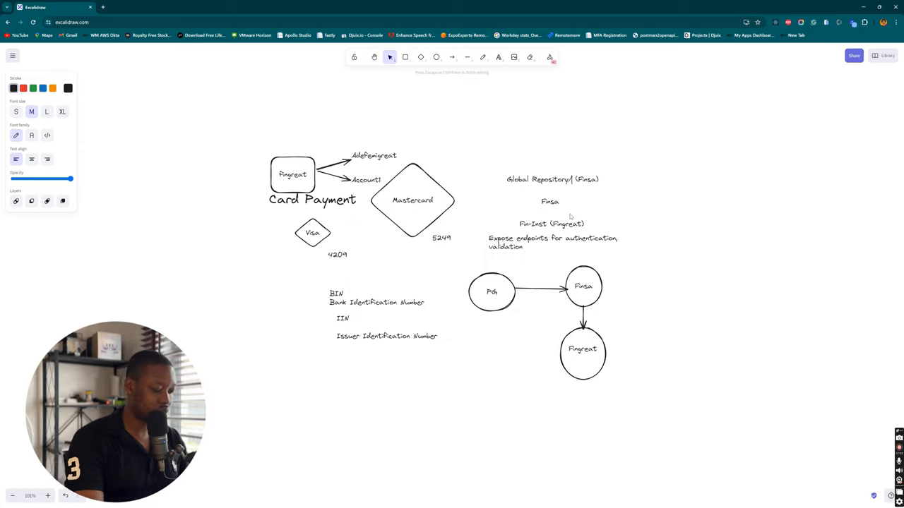
Step: Add '/Registry' after 'Repository' in the Finsa heading note
text(Registry)
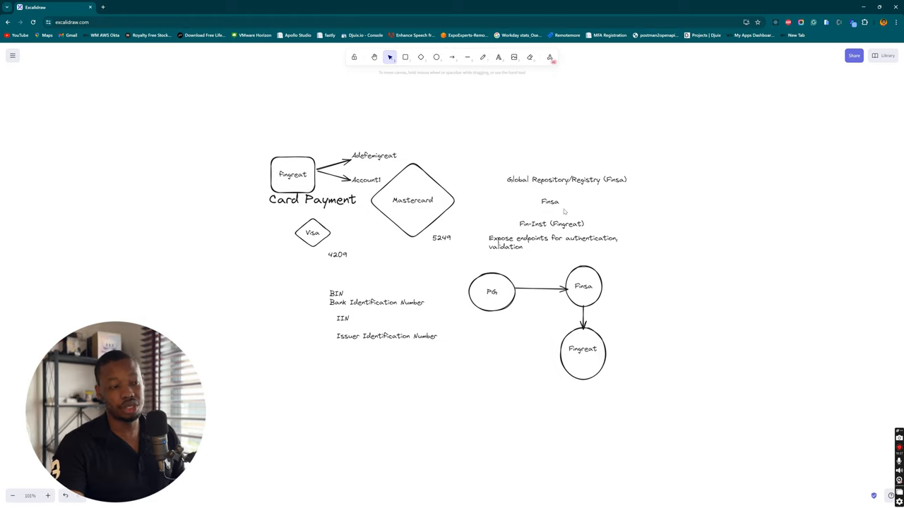
mouse_move(573, 223)
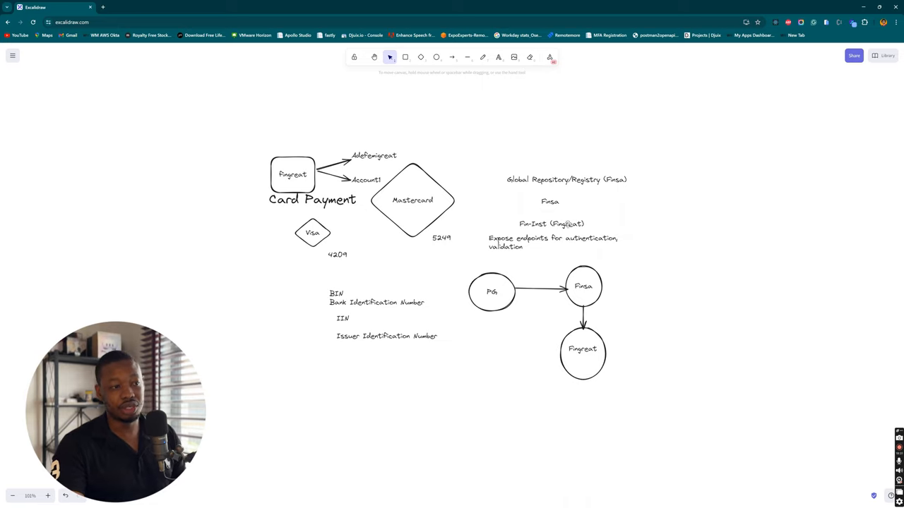
mouse_move(566, 203)
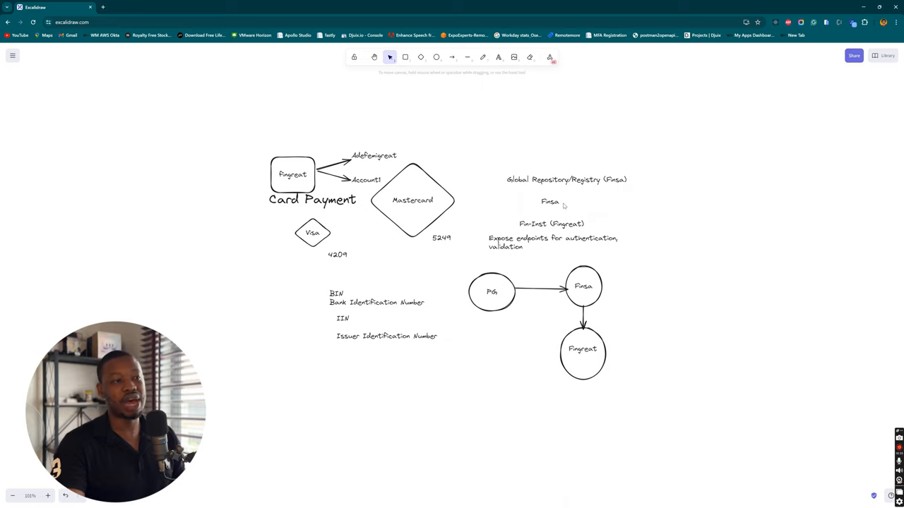
mouse_move(417, 122)
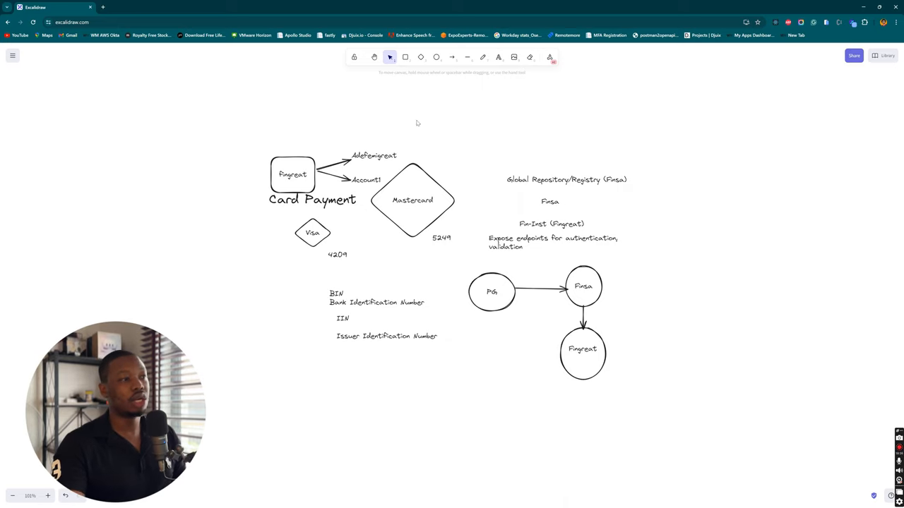